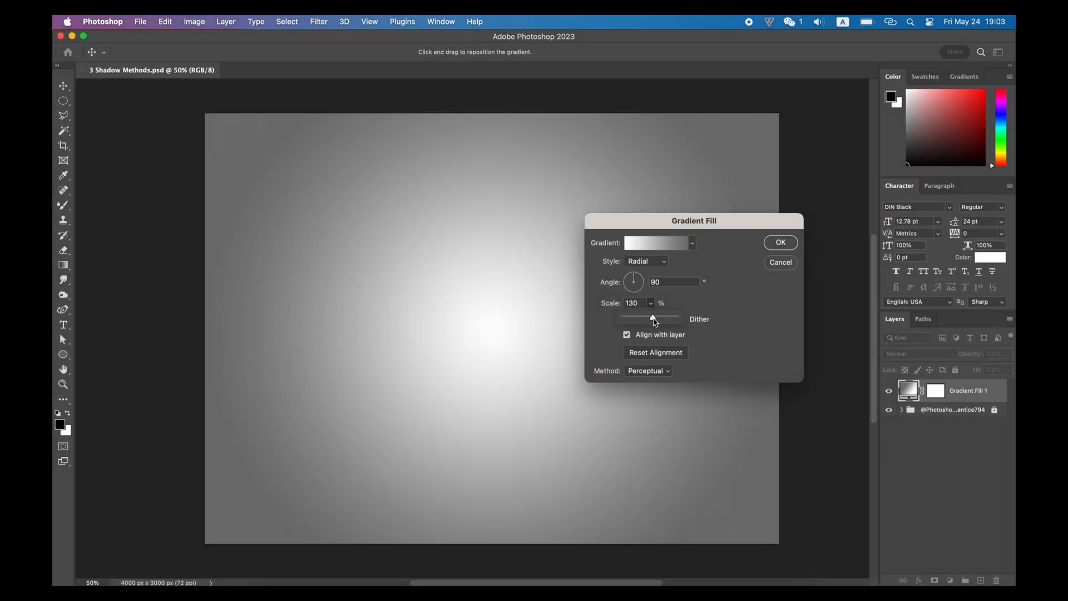
# - Enlarge the A's Drop Shadow size to about 136 px for a soft blur over the gradient
pyautogui.click(779, 242)
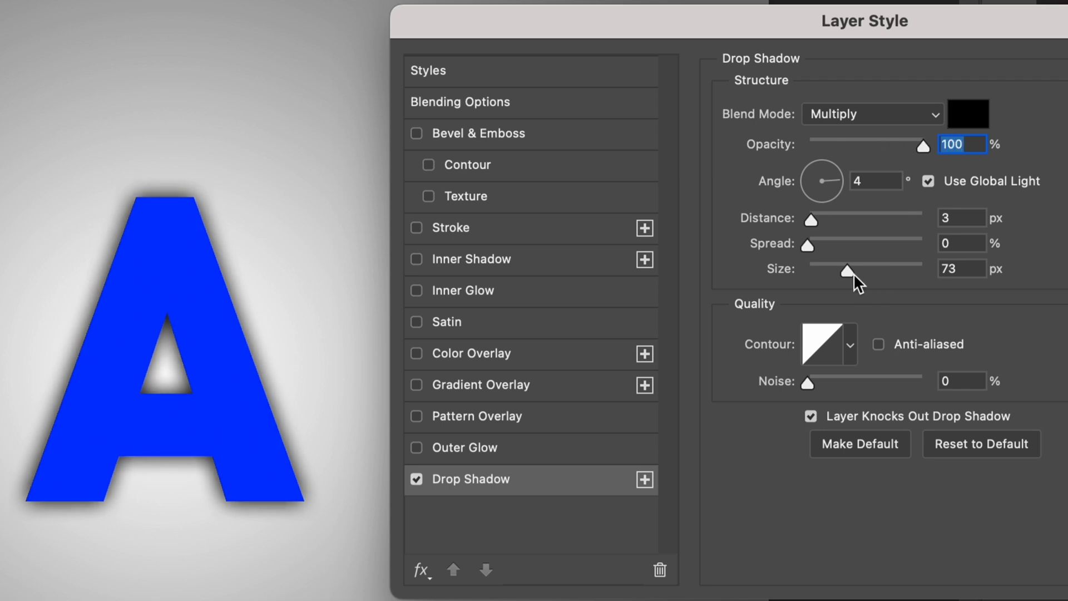
pyautogui.moveTo(850, 268); pyautogui.dragTo(879, 268)
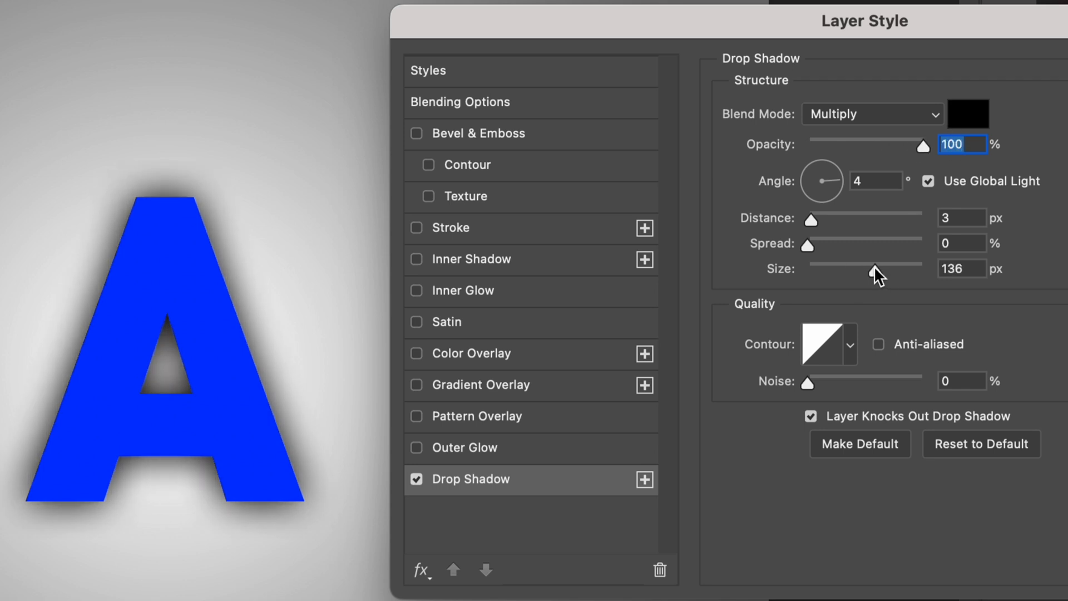
pyautogui.moveTo(878, 273); pyautogui.dragTo(866, 271)
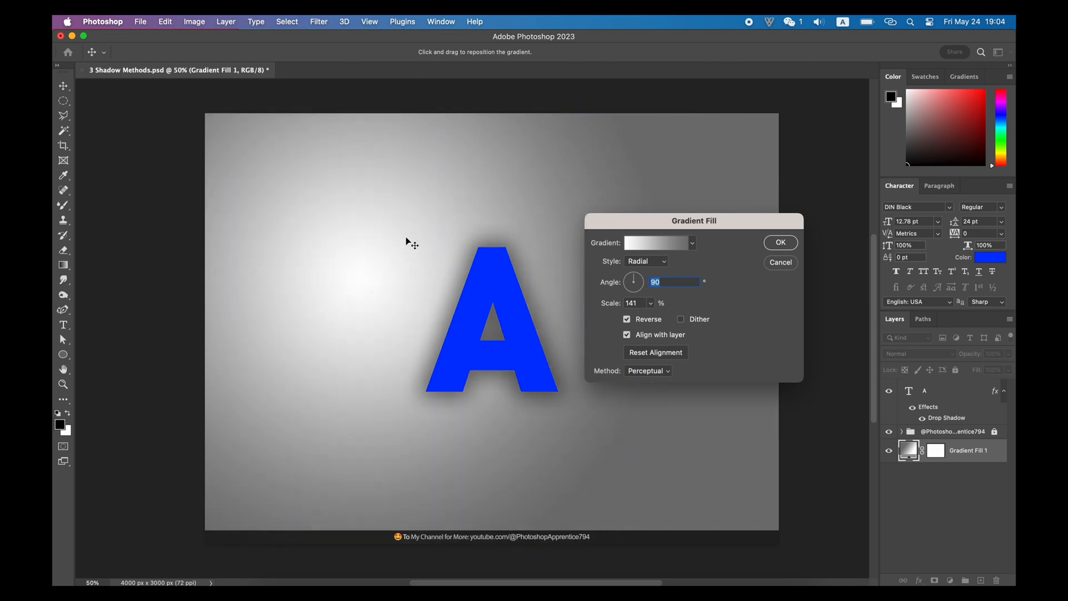
# - Drag the radial gradient's bright spot into the upper-left corner behind the letter
pyautogui.moveTo(412, 244); pyautogui.dragTo(354, 213)
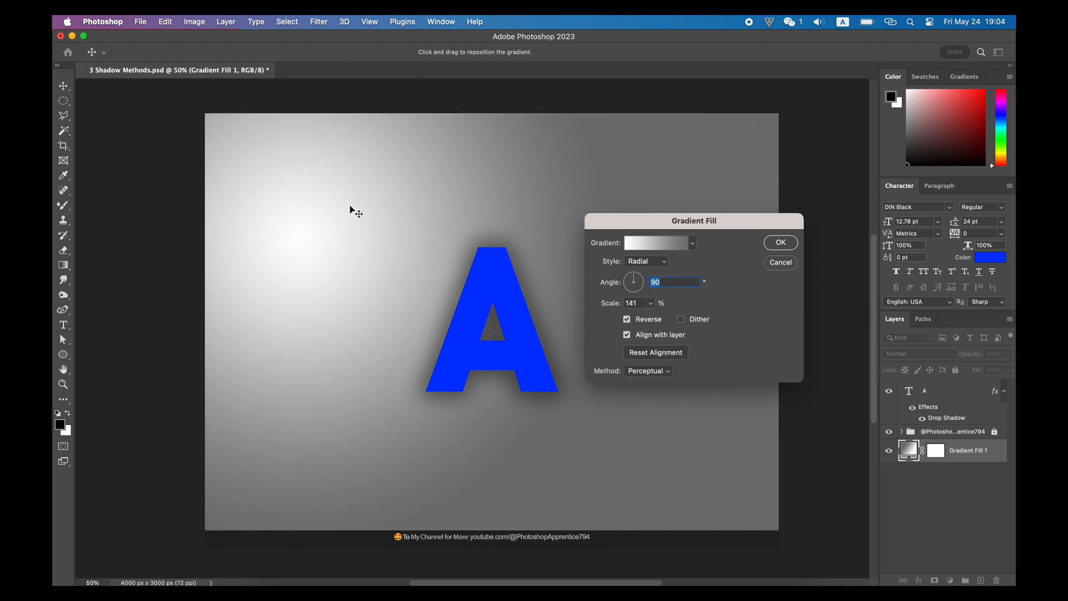
pyautogui.moveTo(355, 212); pyautogui.dragTo(520, 344)
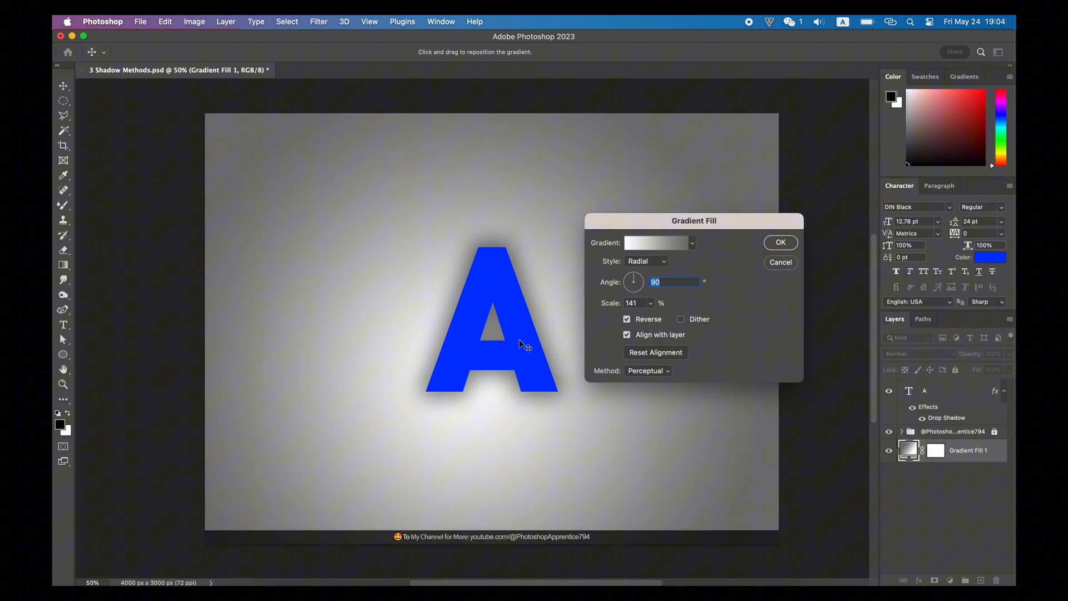
pyautogui.moveTo(521, 344); pyautogui.dragTo(282, 174)
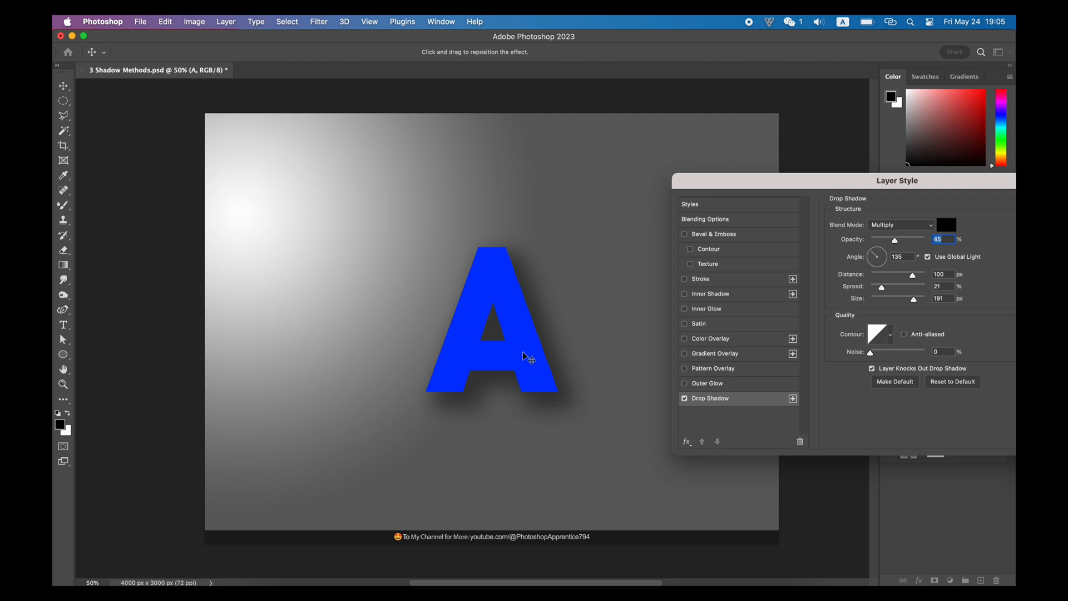
# - Offset the A's drop shadow down-right: angle ~154°, distance 82, spread 21, size 191
pyautogui.moveTo(524, 354); pyautogui.dragTo(531, 357)
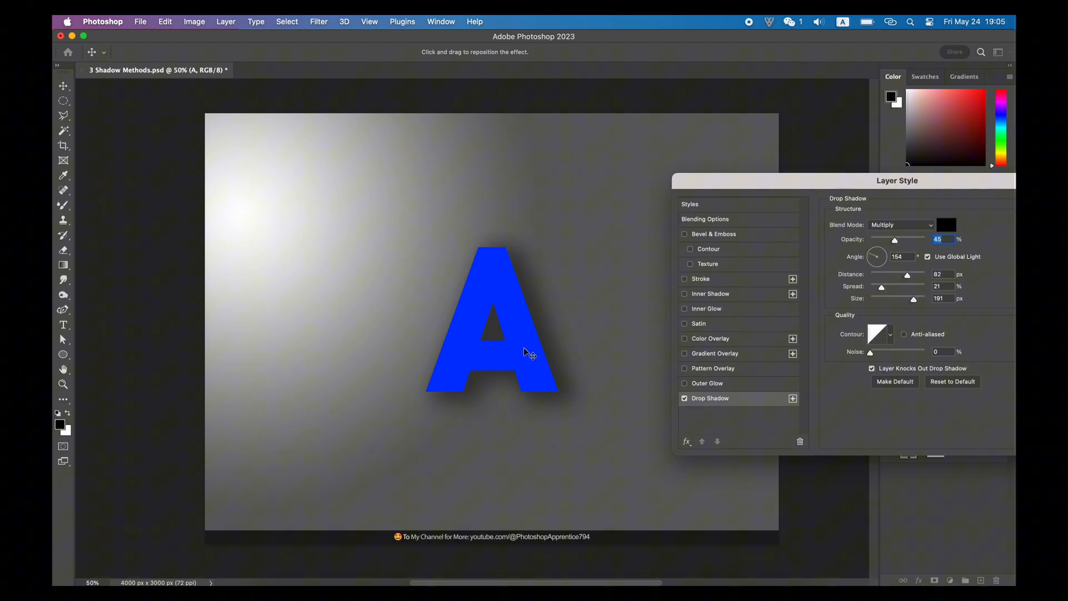
pyautogui.moveTo(538, 347); pyautogui.dragTo(558, 361)
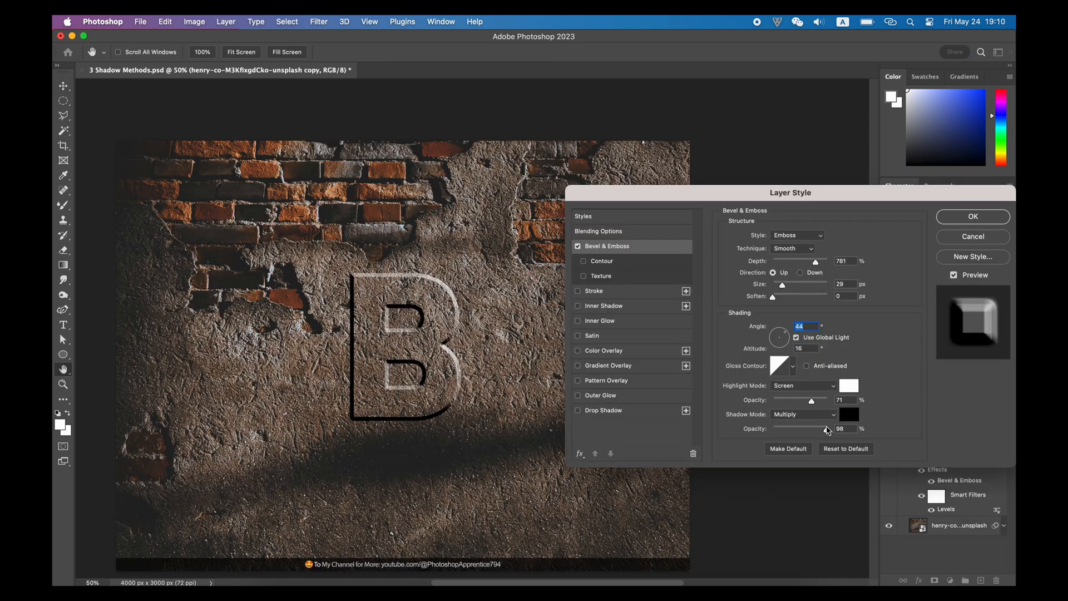
# - Strengthen the emboss shading and enable a first drop shadow pushed away from the B
pyautogui.click(599, 231)
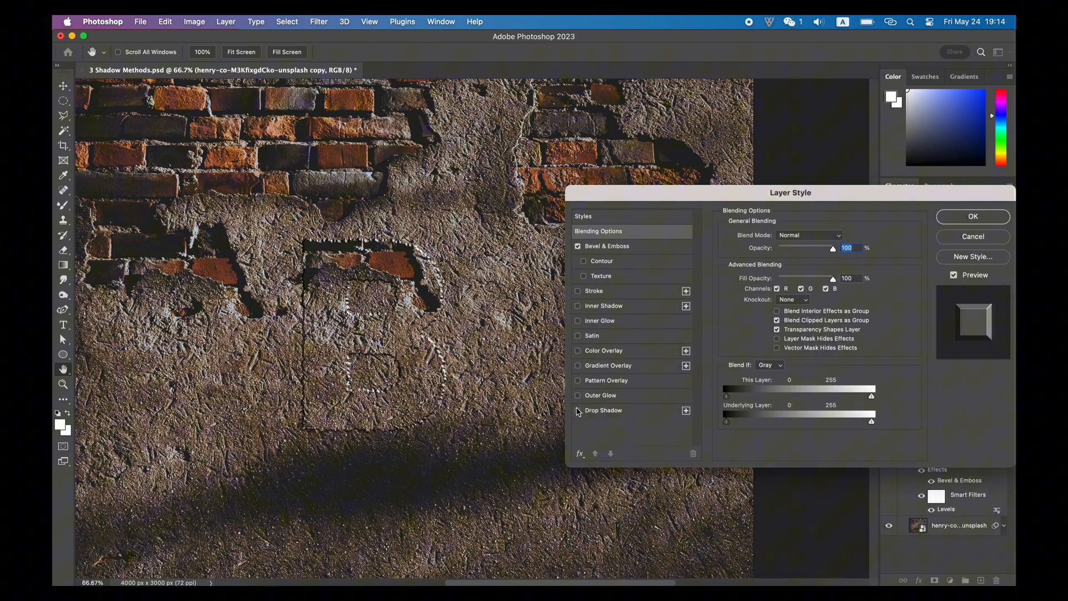
pyautogui.click(601, 410)
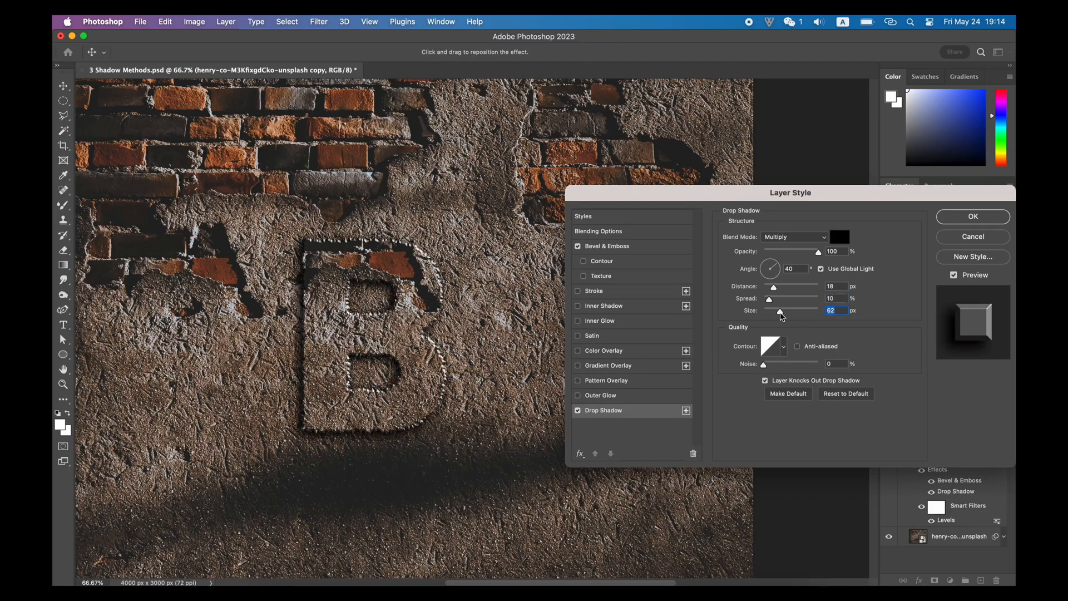
pyautogui.moveTo(773, 286); pyautogui.dragTo(814, 285)
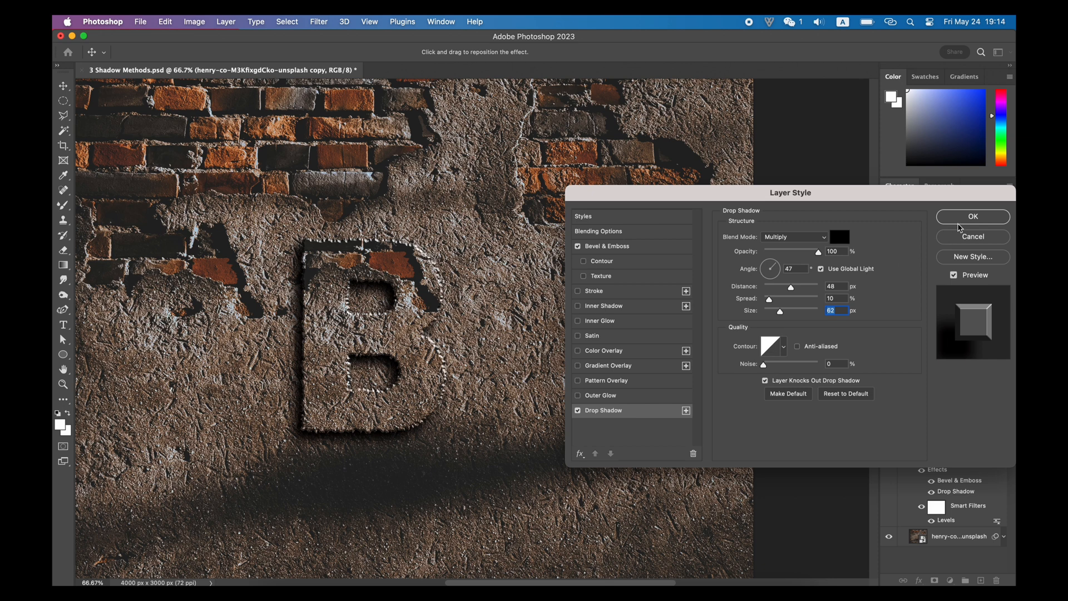
pyautogui.moveTo(965, 218)
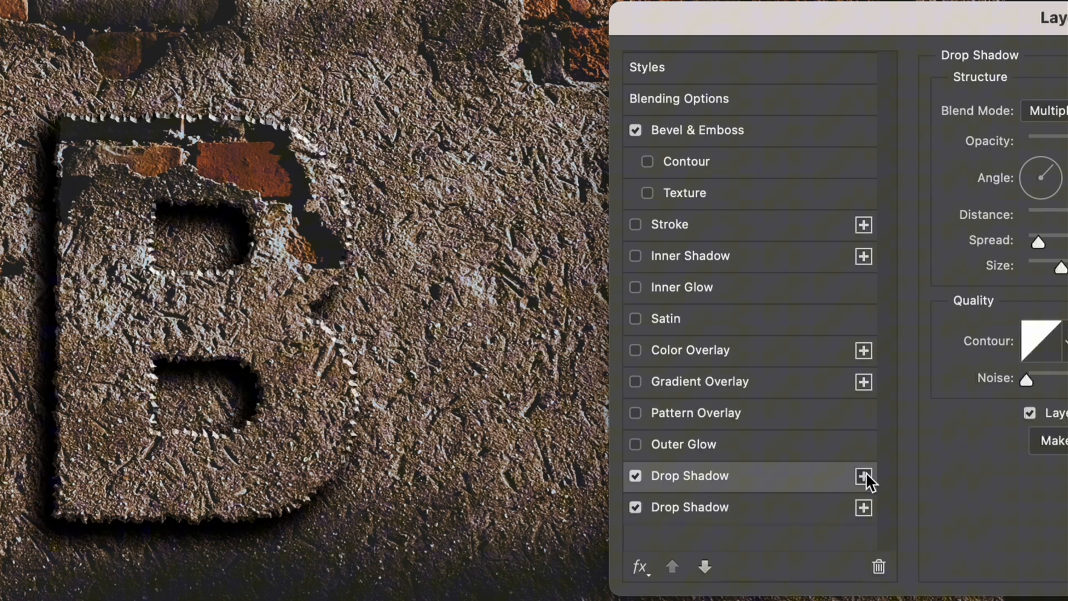
# - Add a second drop shadow with a larger distance and apply the stacked shadows
pyautogui.click(690, 508)
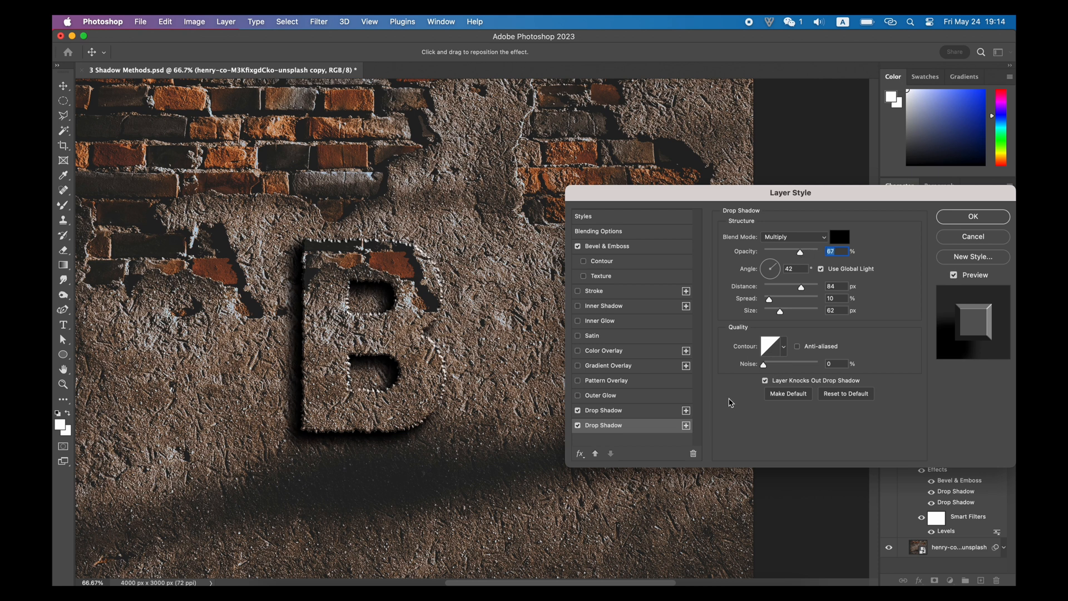
pyautogui.moveTo(799, 286); pyautogui.dragTo(811, 285)
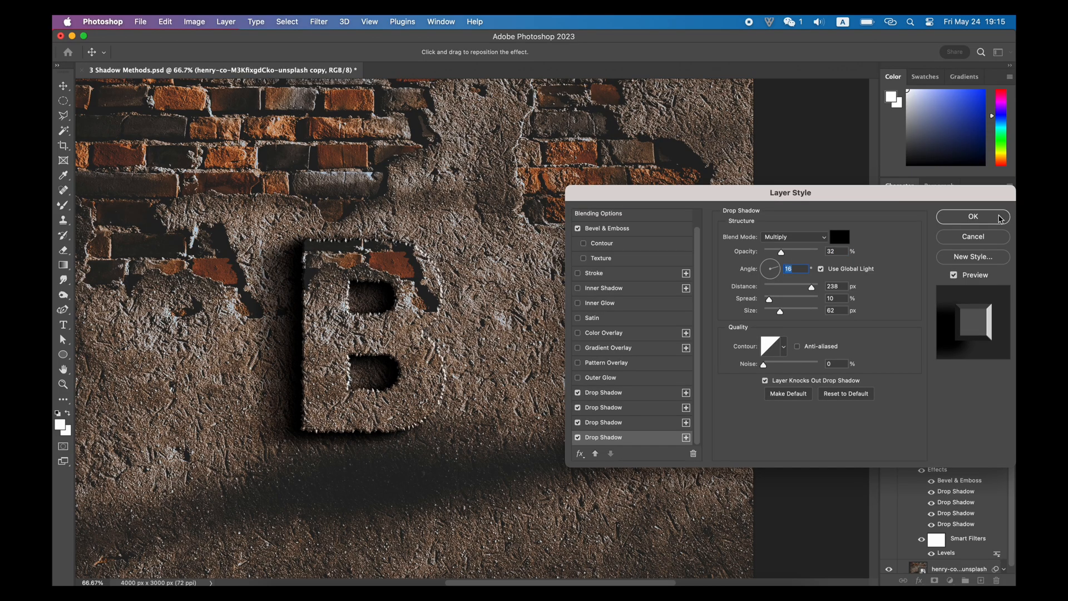
pyautogui.click(972, 217)
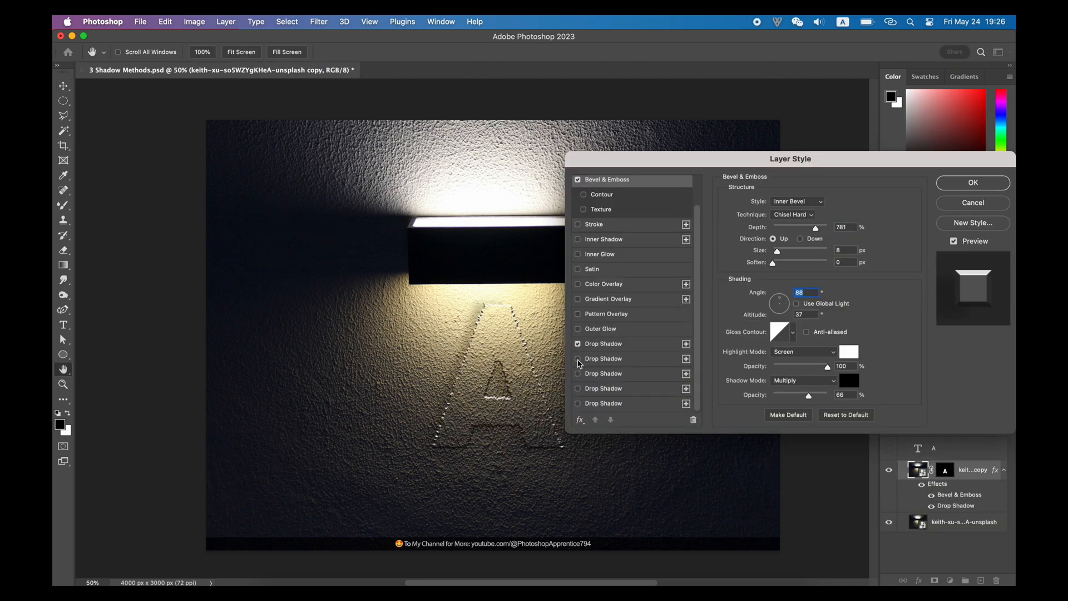
# - Enable all the A's drop shadows and set the angle to about 88° so they fall below the lamp
pyautogui.click(578, 358)
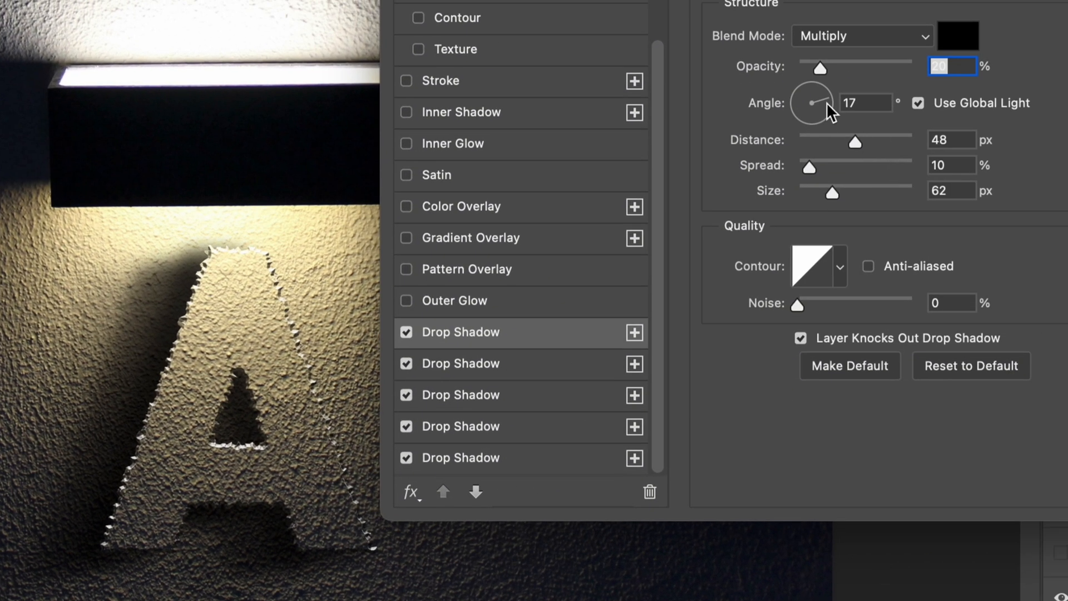
pyautogui.moveTo(825, 106); pyautogui.dragTo(811, 102)
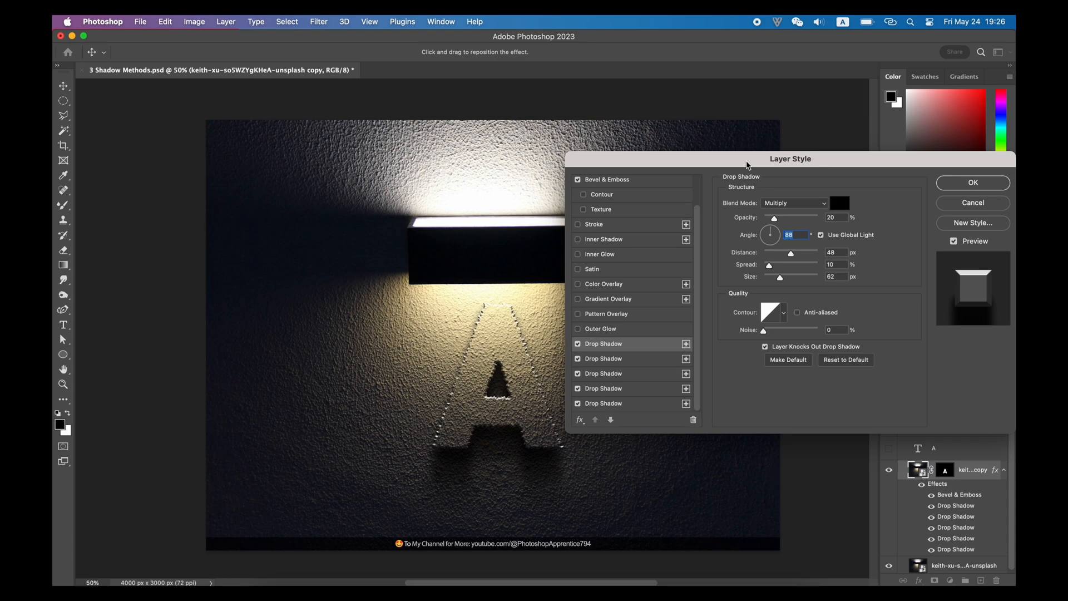
pyautogui.moveTo(790, 159); pyautogui.dragTo(872, 167)
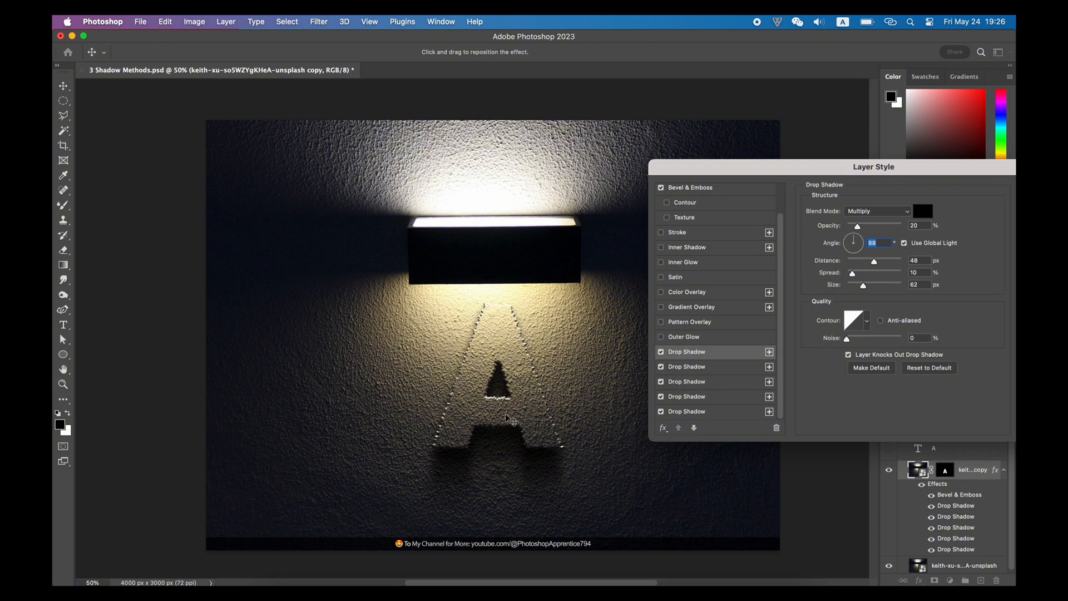
pyautogui.moveTo(555, 469)
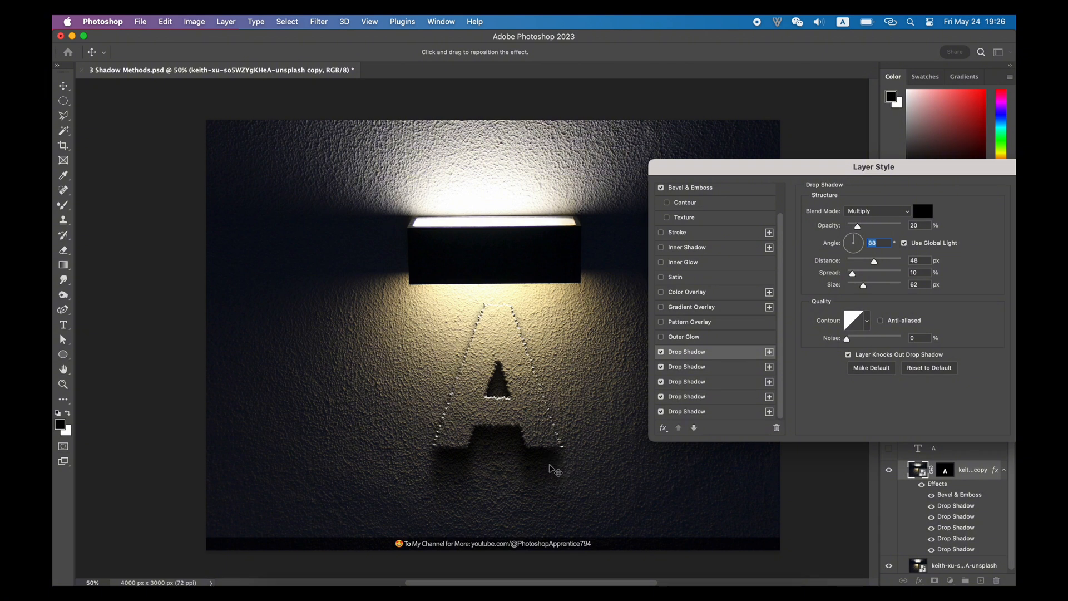
pyautogui.moveTo(807, 173)
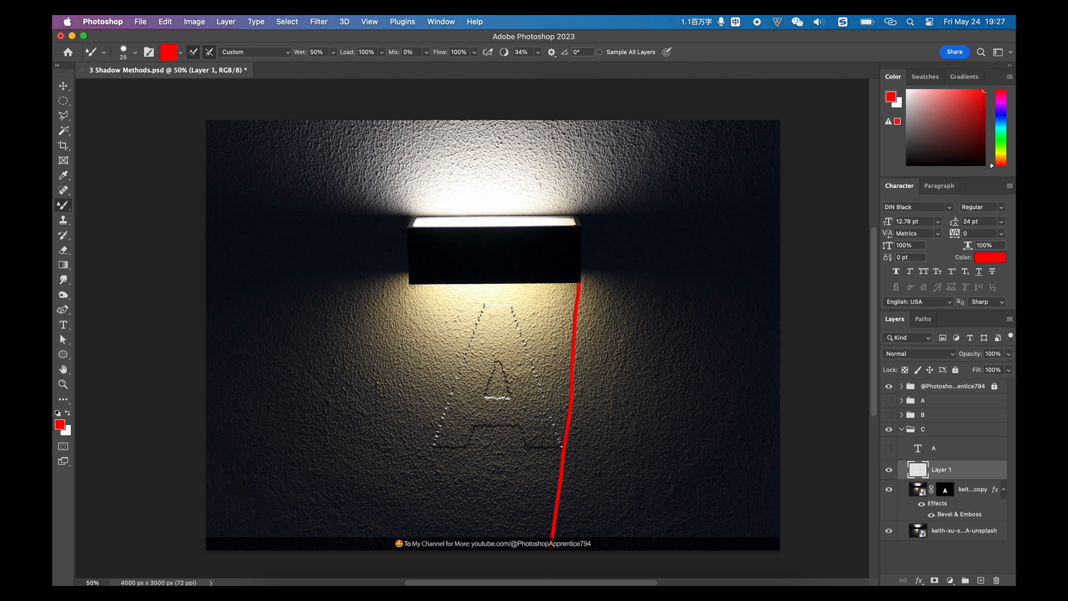
# - Draw red guide lines from the lamp's edges and outline a dark widening shadow below the A
pyautogui.moveTo(412, 286); pyautogui.dragTo(431, 426)
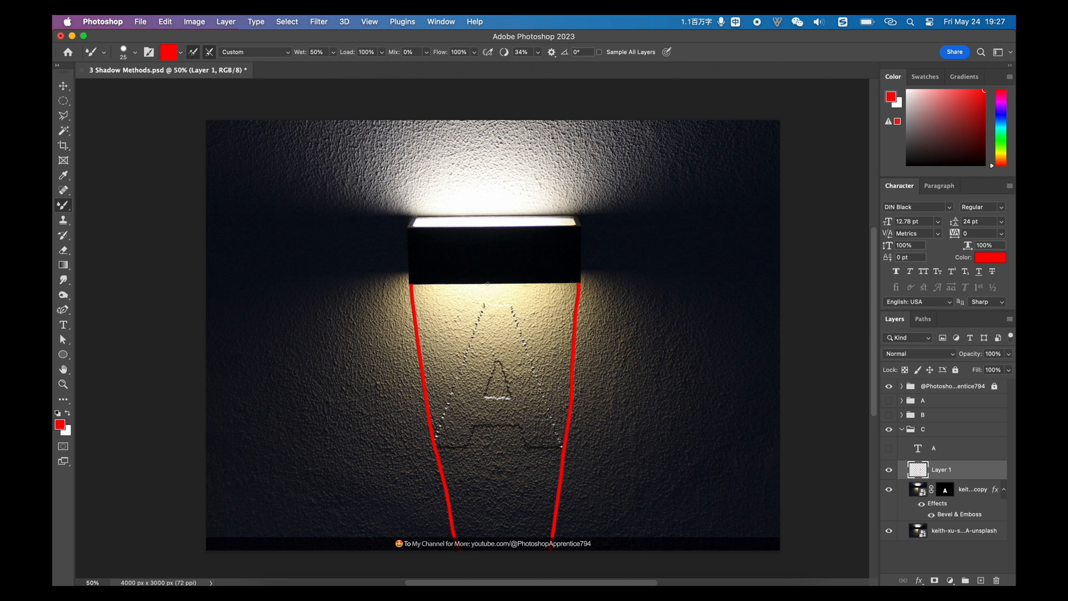
pyautogui.moveTo(443, 450); pyautogui.dragTo(497, 484)
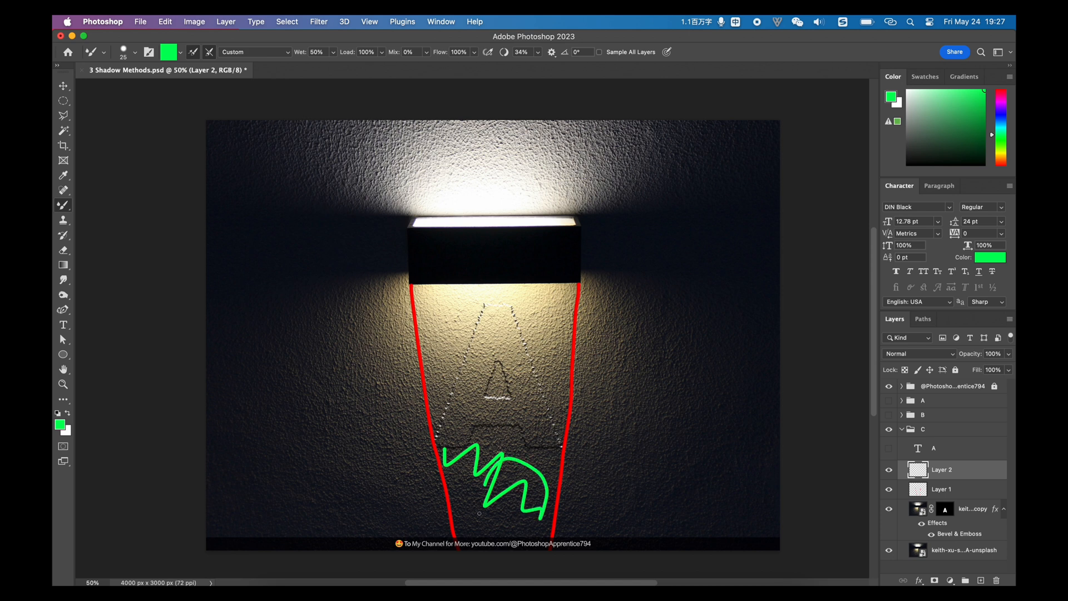
pyautogui.moveTo(443, 477); pyautogui.dragTo(538, 491)
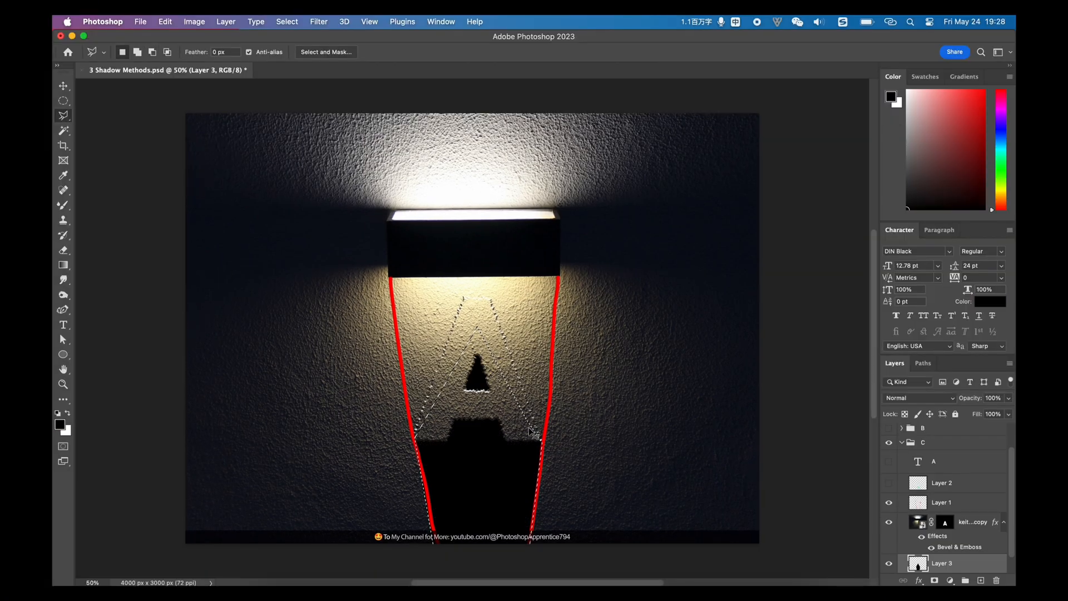
pyautogui.click(62, 86)
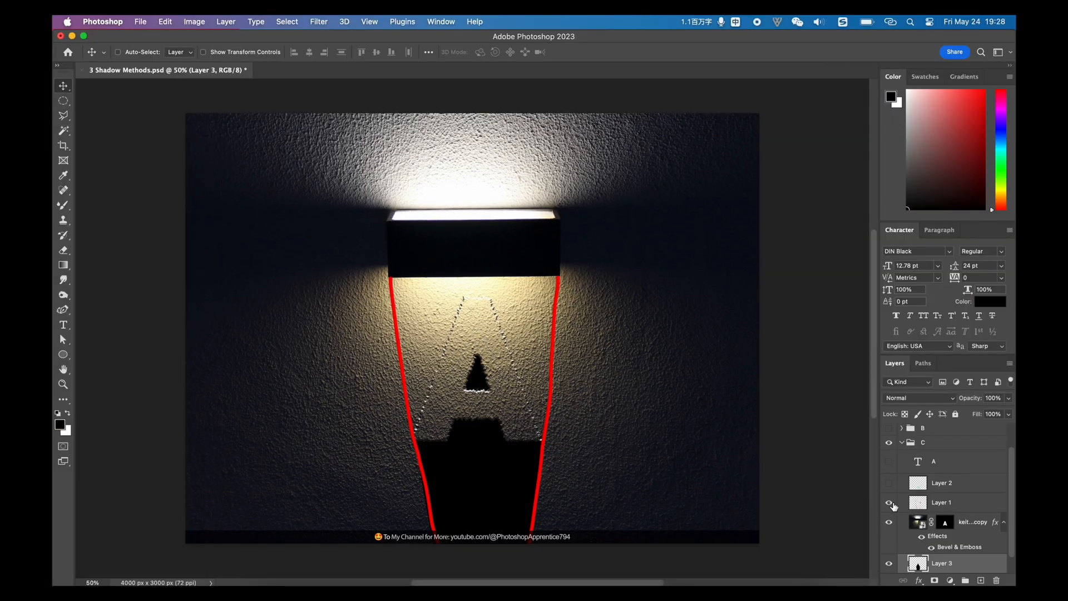
pyautogui.click(318, 21)
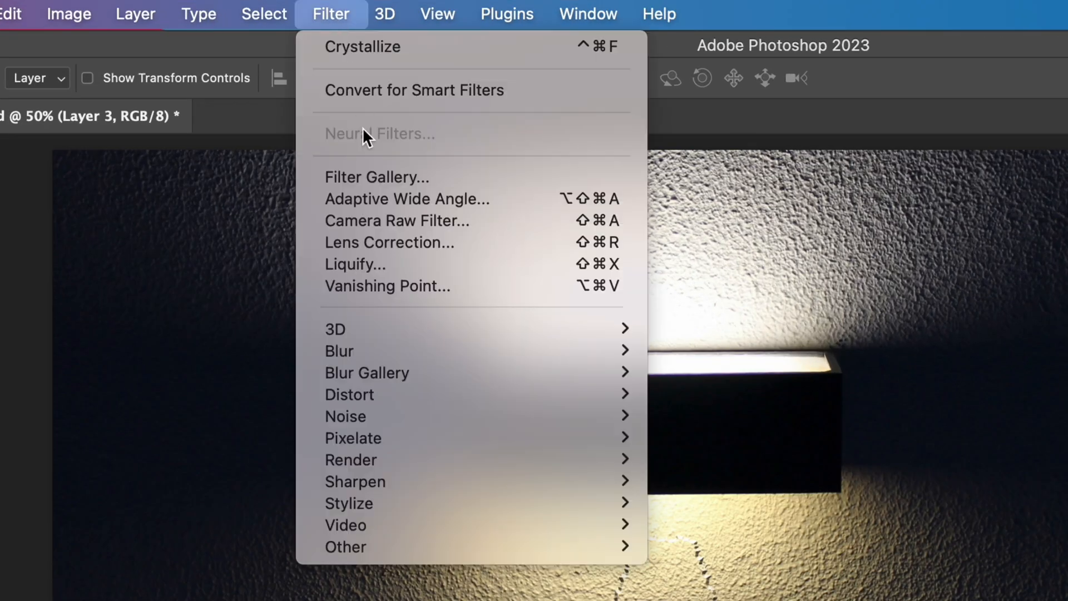
pyautogui.moveTo(368, 372)
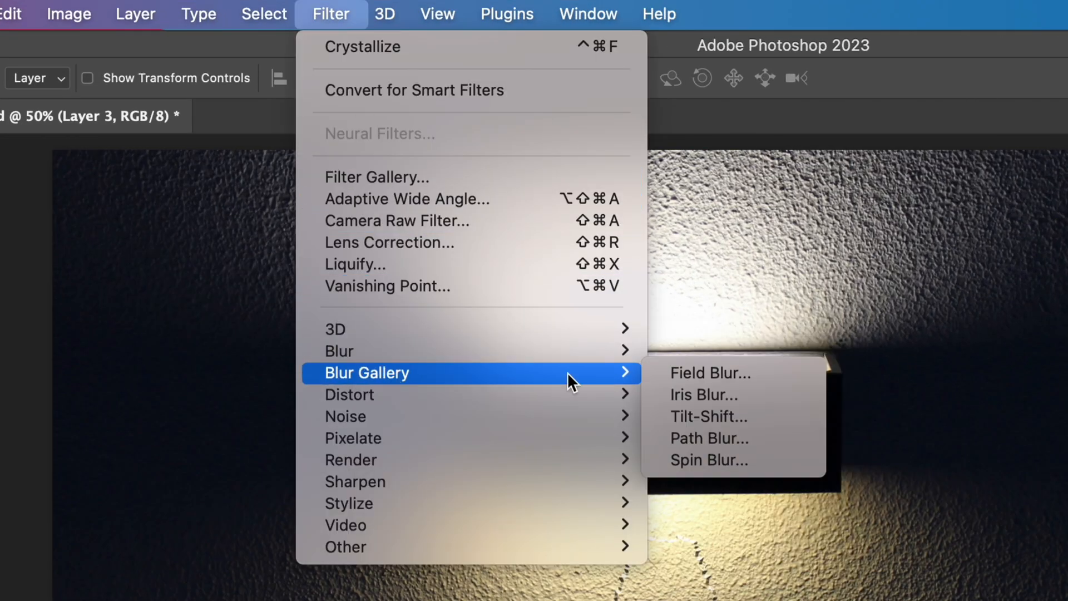
# - Apply a Field Blur to the A's shadow with pins set near its tip and further down
pyautogui.click(709, 373)
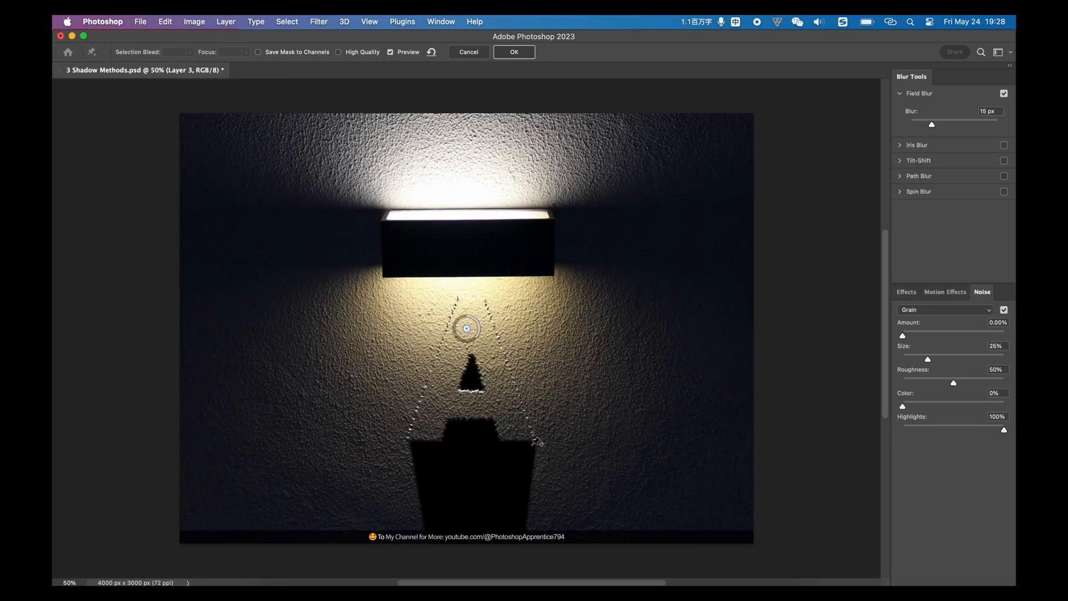
pyautogui.moveTo(466, 327); pyautogui.dragTo(475, 427)
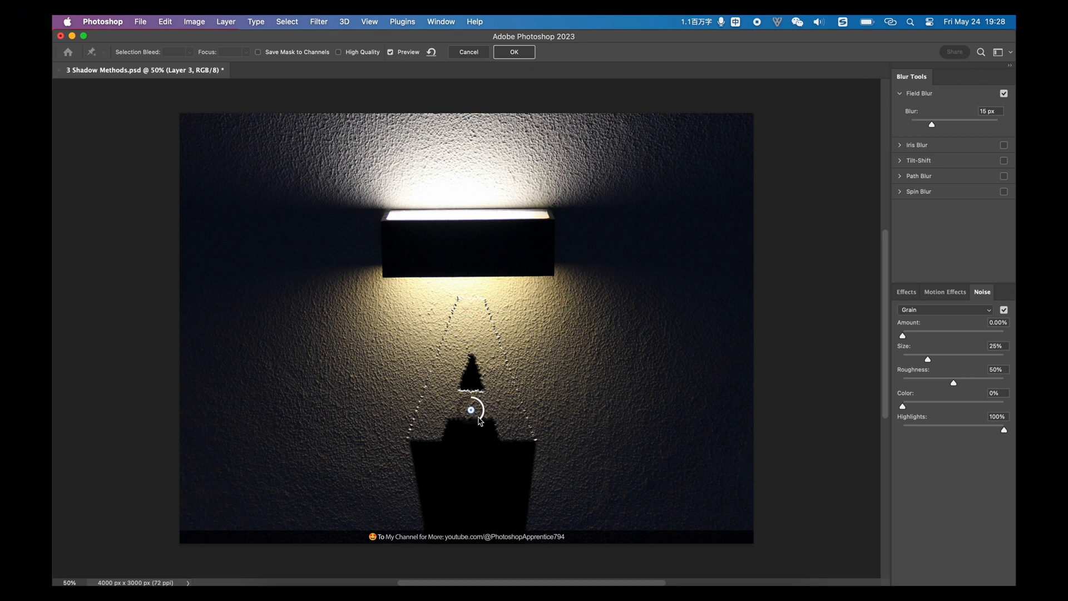
pyautogui.moveTo(931, 124); pyautogui.dragTo(936, 123)
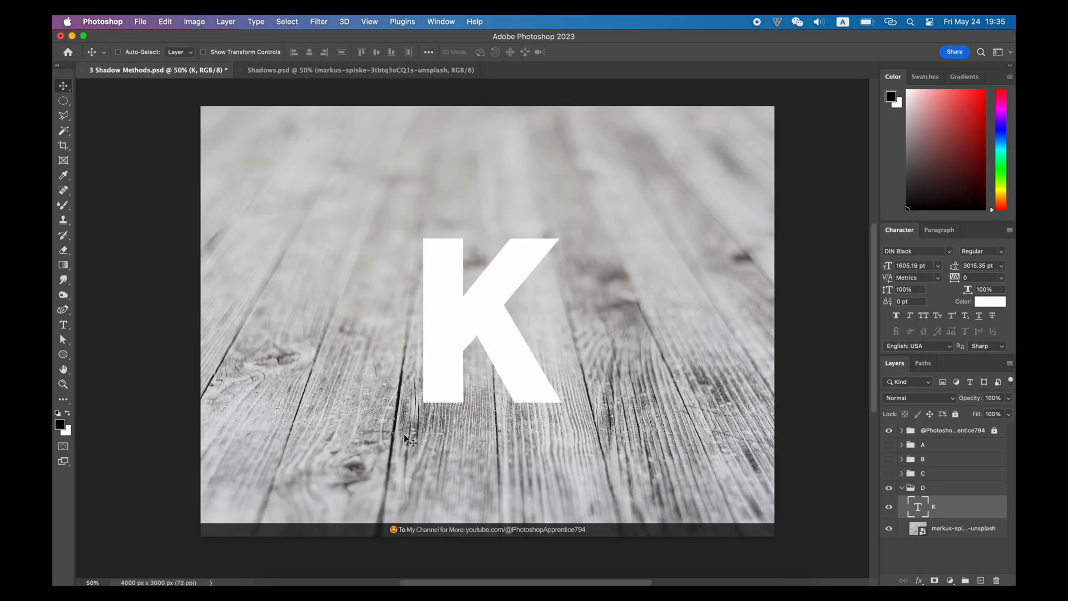
# - Save the document and convert the white K layer into a Smart Object
pyautogui.press('cmd+s')
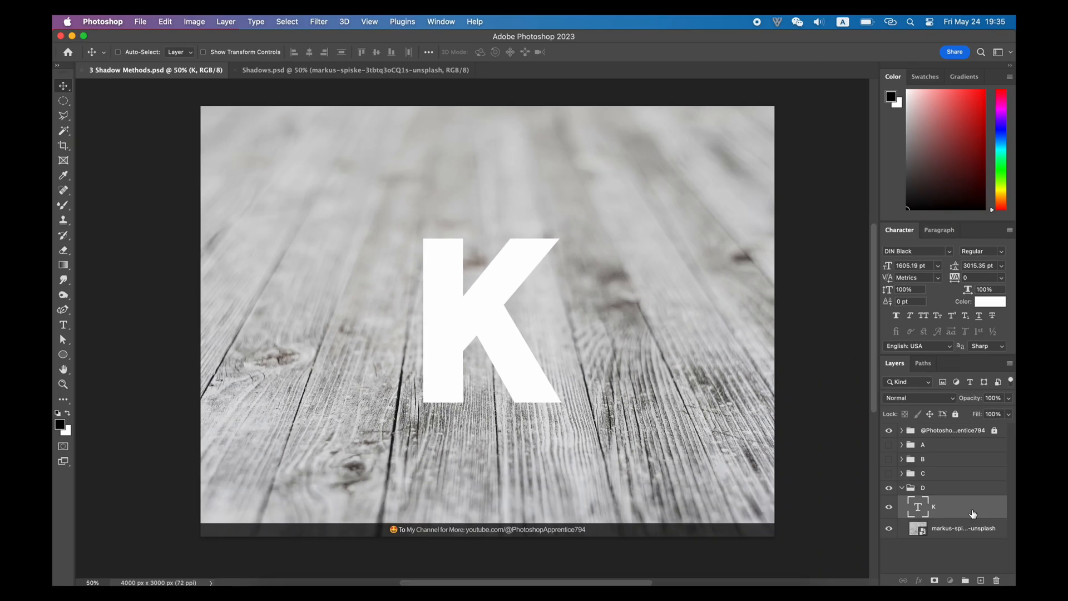
pyautogui.rightClick(972, 508)
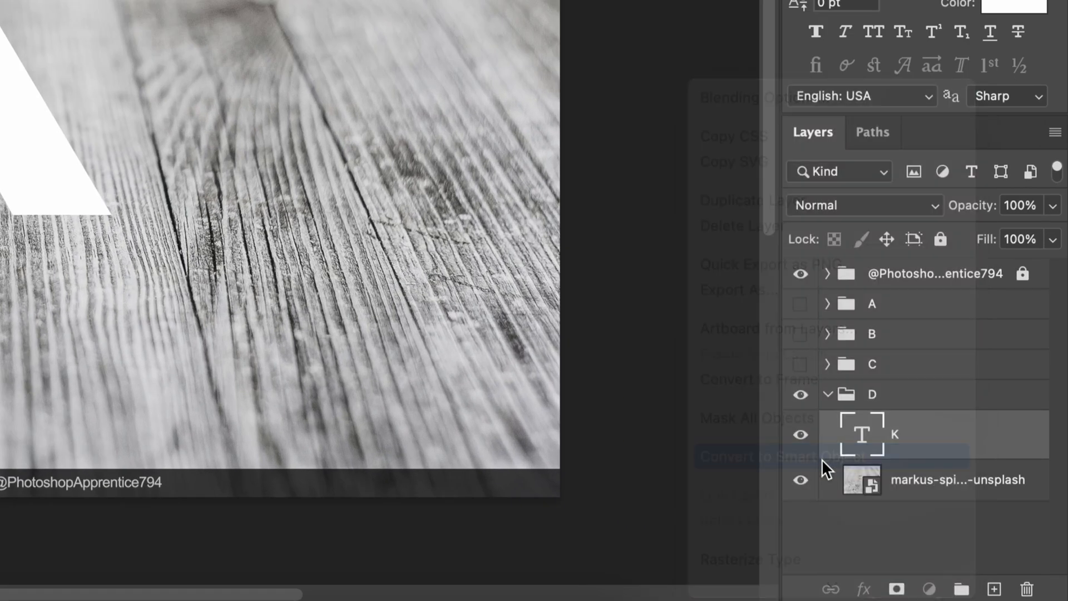
pyautogui.click(764, 456)
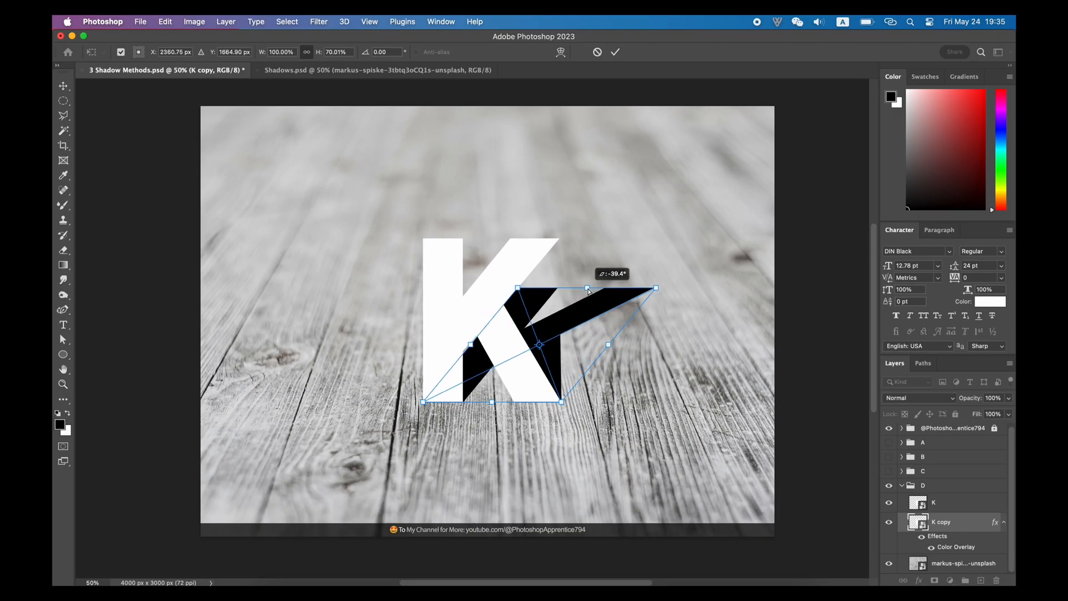
# - Apply a Field Blur of about 103 px to the K's skewed shadow and confirm it
pyautogui.click(318, 21)
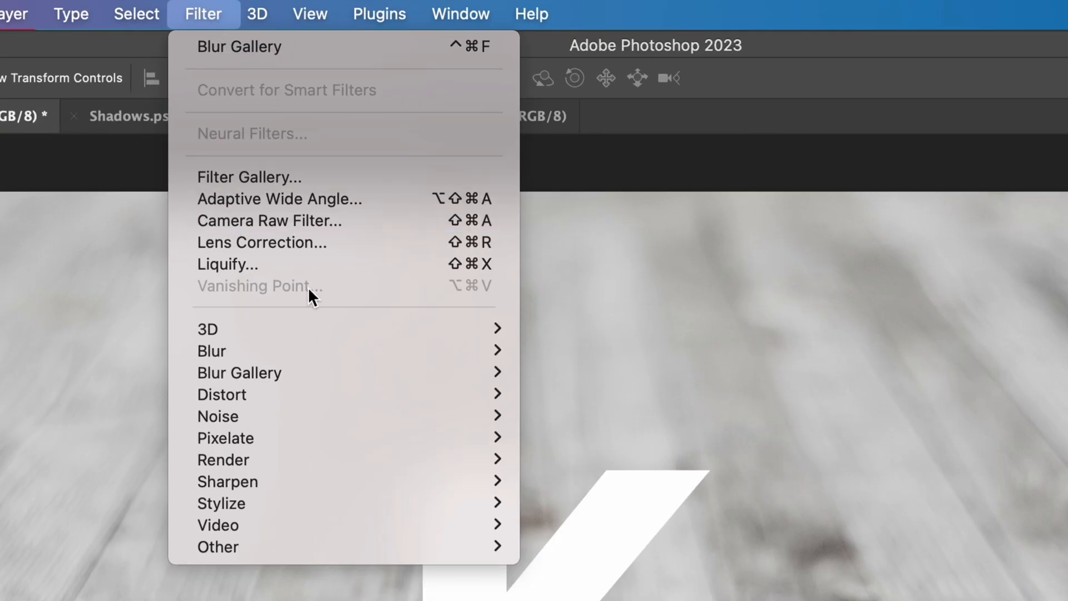
pyautogui.moveTo(239, 372)
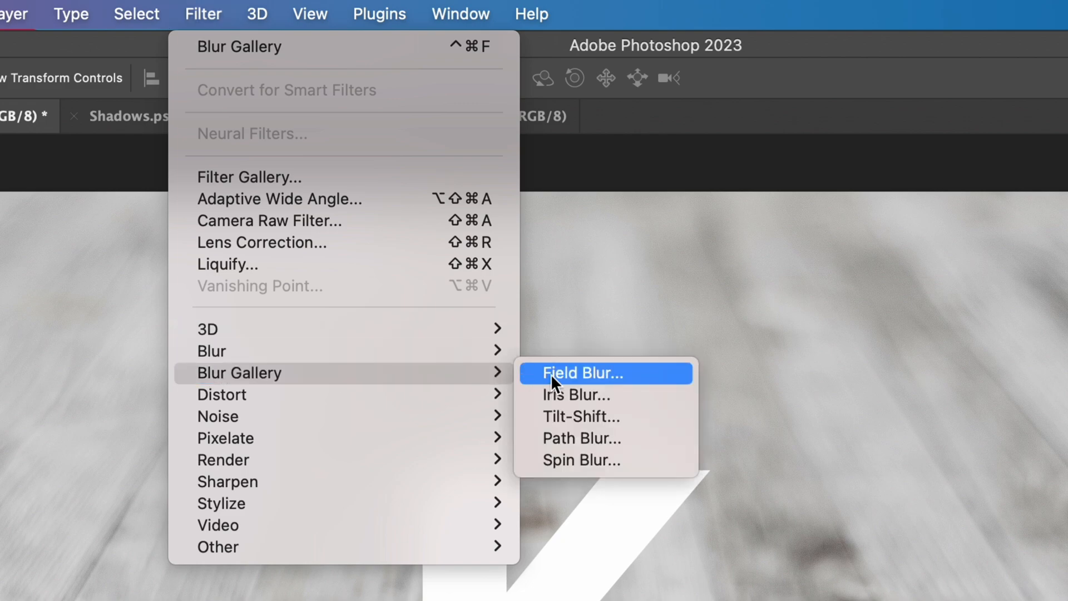
pyautogui.click(579, 372)
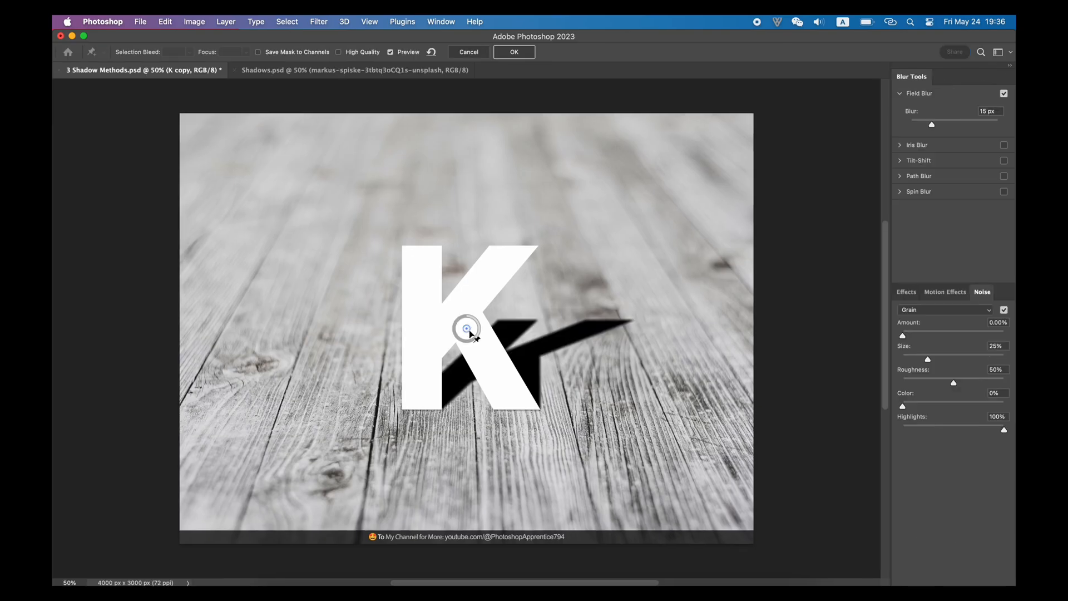
pyautogui.moveTo(467, 327); pyautogui.dragTo(566, 319)
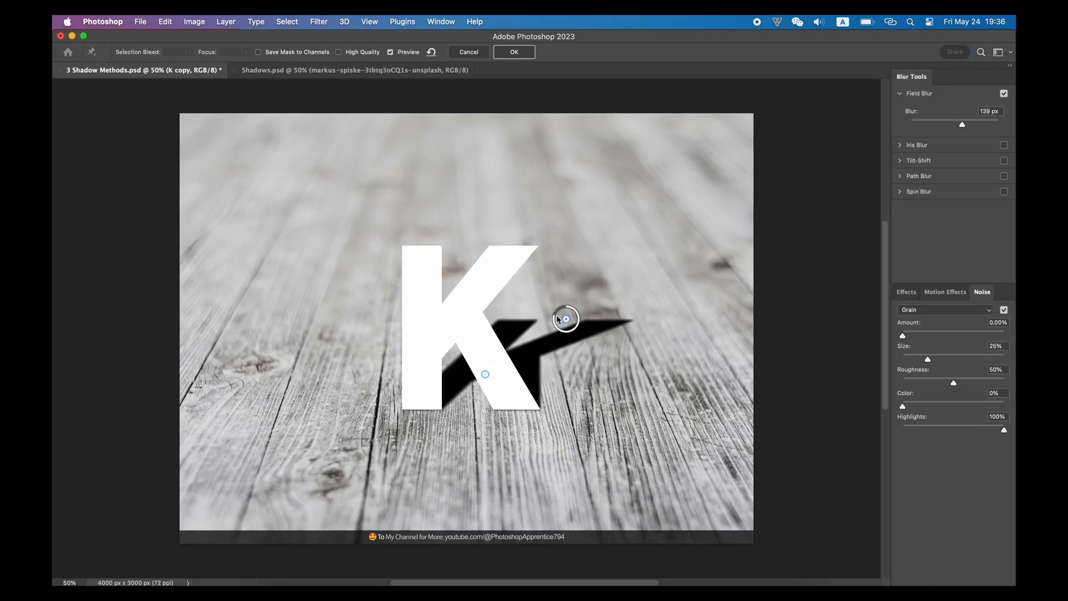
pyautogui.moveTo(569, 308); pyautogui.dragTo(557, 324)
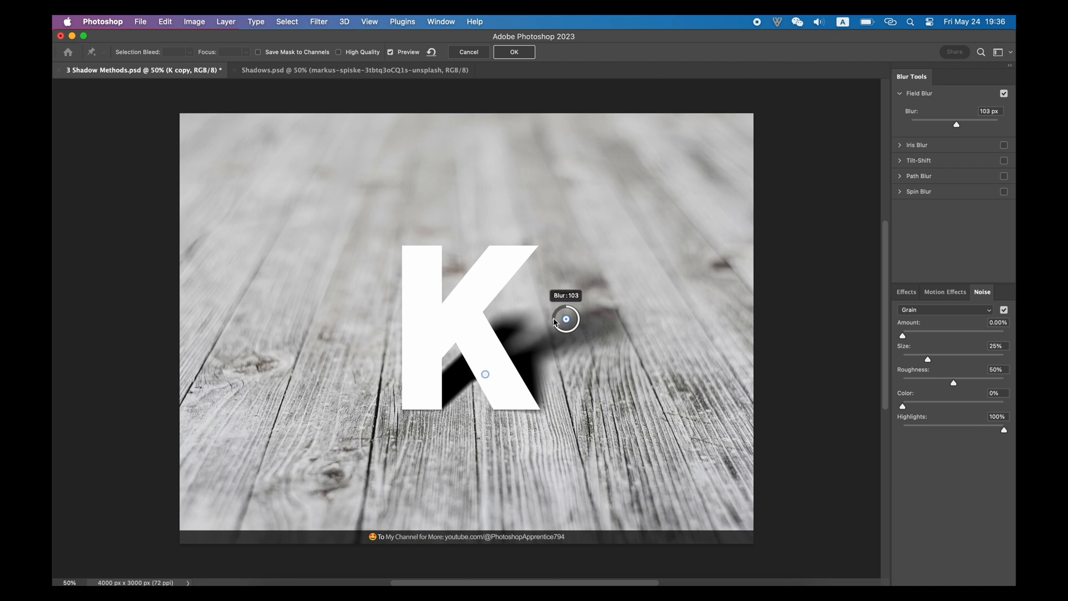
pyautogui.click(513, 52)
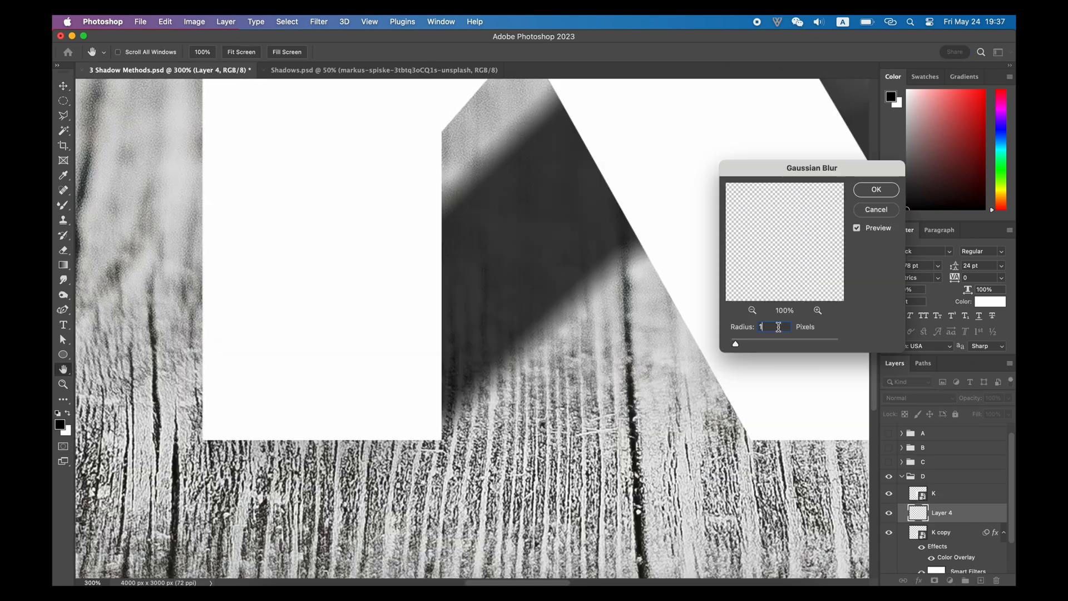
# - Set the Gaussian Blur radius for Layer 4 to 2 pixels
pyautogui.write('2')
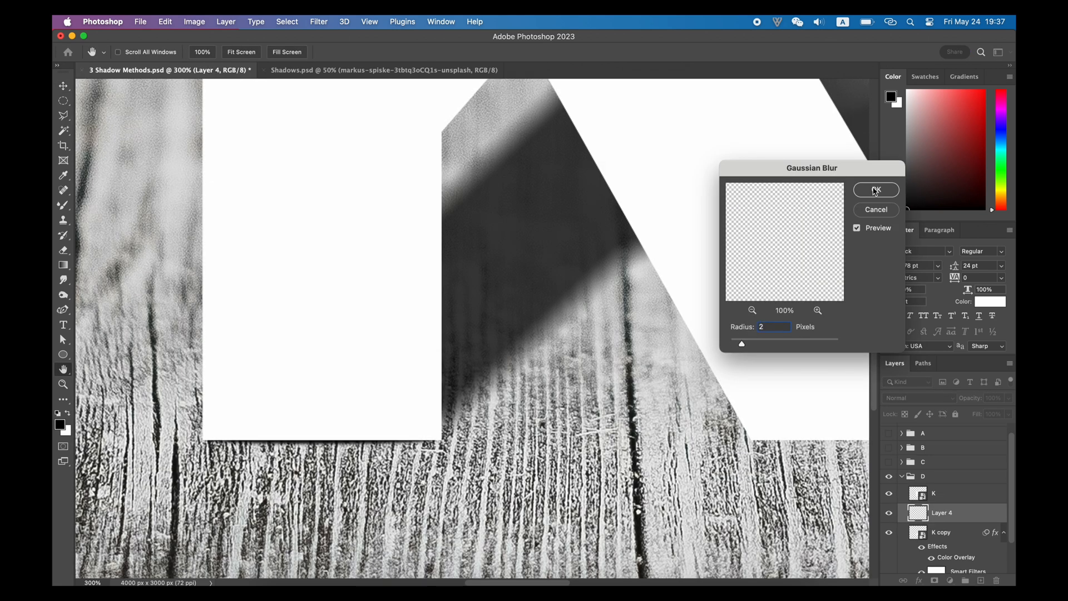